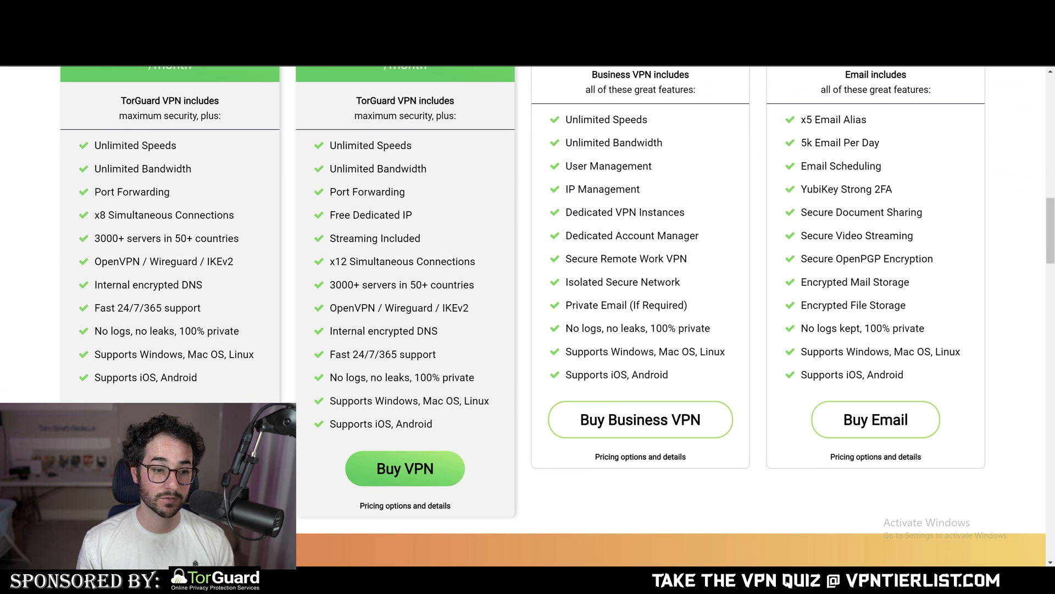
Step: Start a TorGuard VPN purchase and remove the $9.99 basic Anonymous VPN, keeping Anonymous VPN Pro at $12.99
click(404, 469)
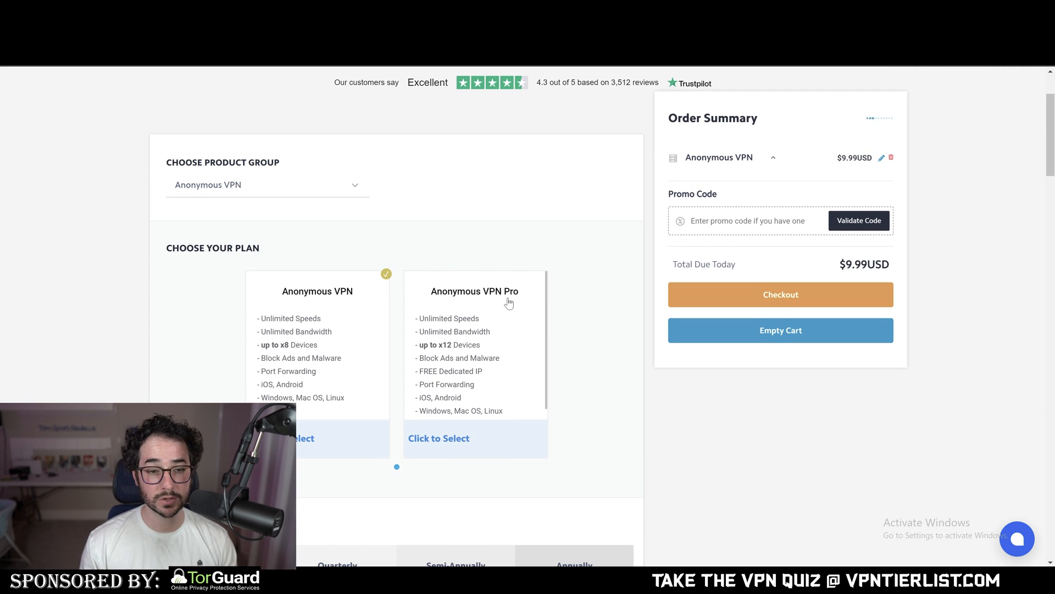
mouse_move(522, 350)
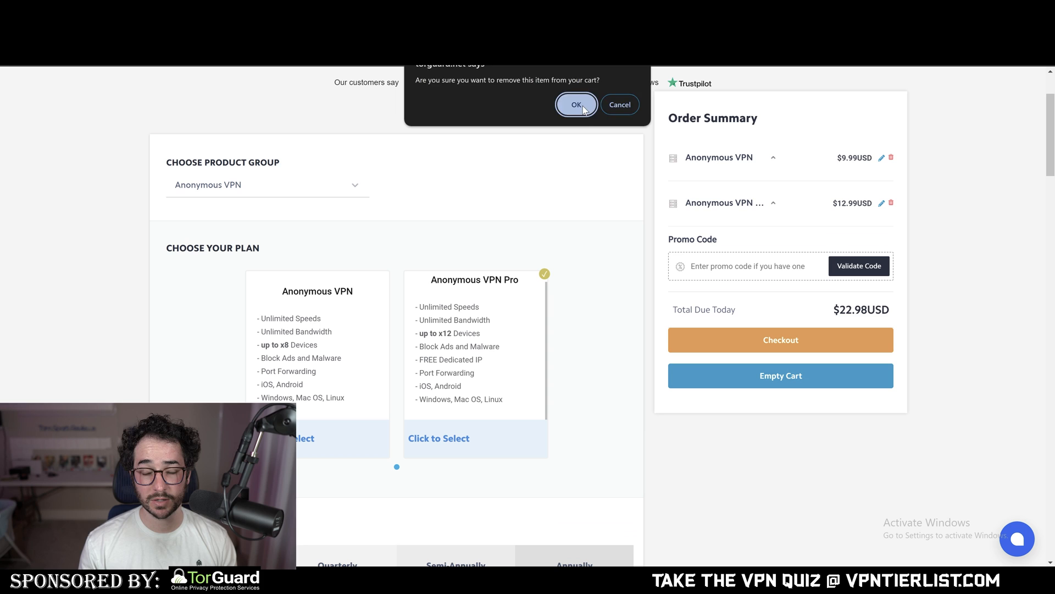
click(575, 105)
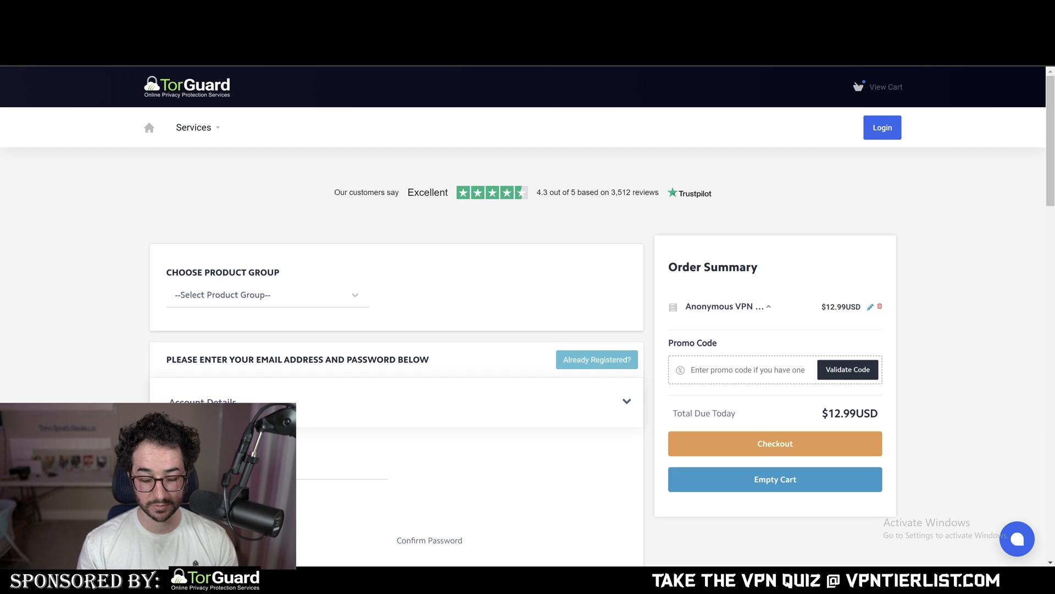
Step: Apply promo code tomspark2023 for a 50% recurring discount, bringing the total due to $6.49
text(tomspark2023)
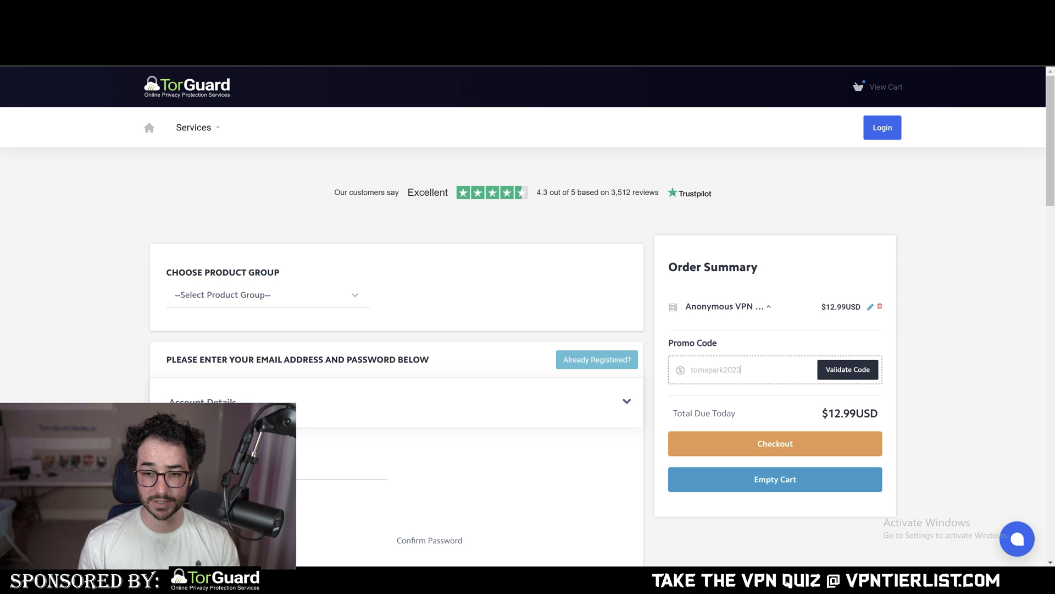
click(847, 369)
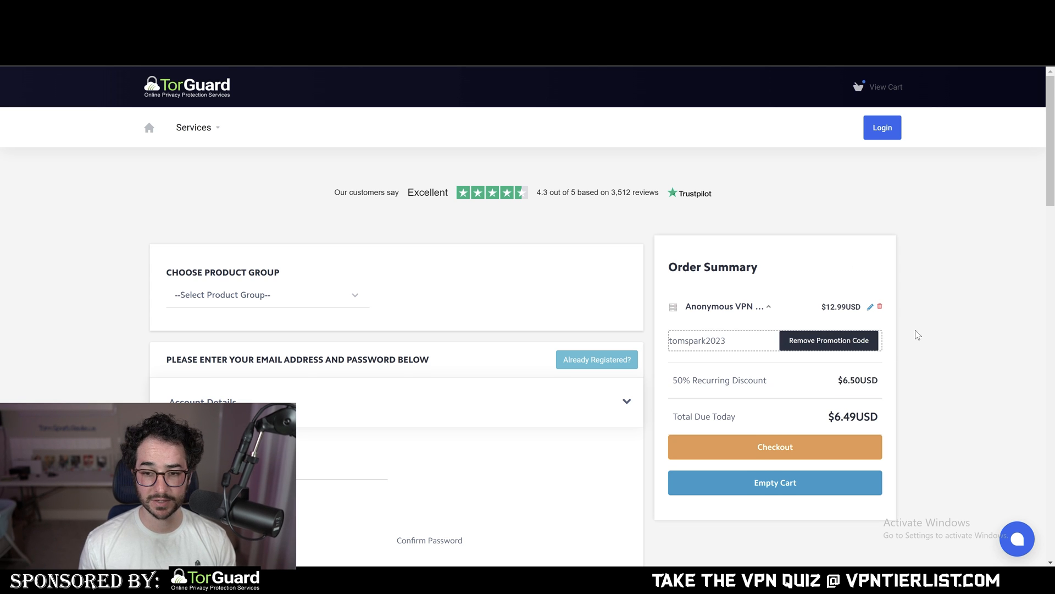
scroll(down, 3)
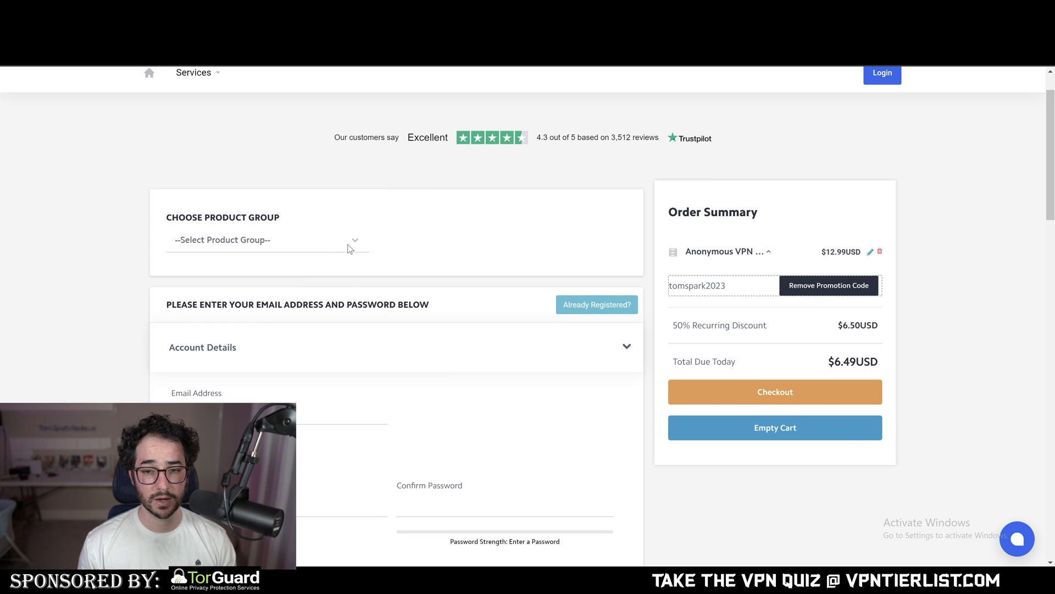
Step: Add a second Anonymous VPN Pro from the Anonymous VPN group and view its billing cycle prices, total now $12.98
click(263, 239)
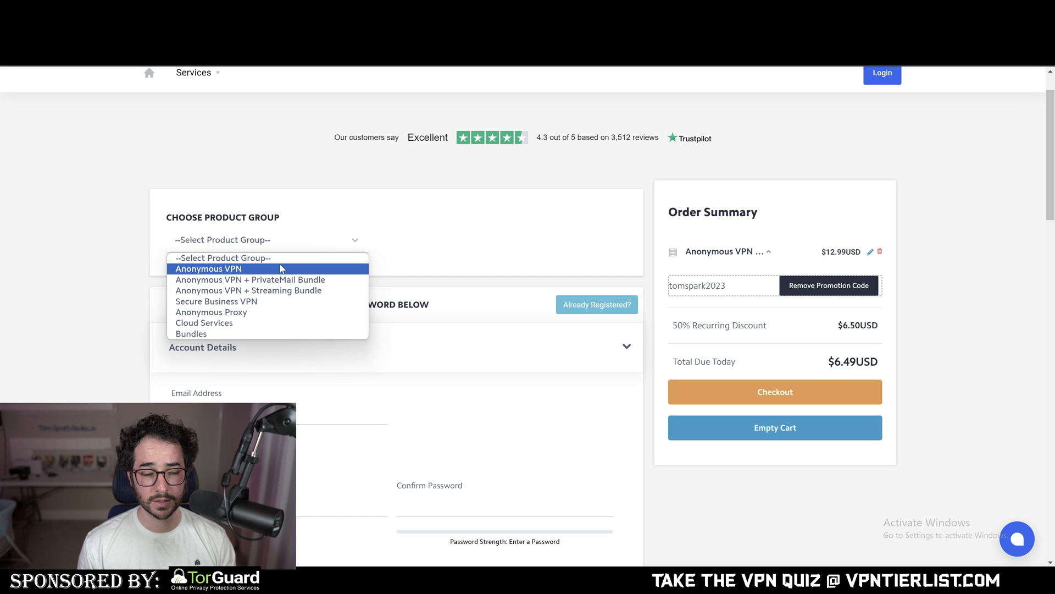
click(209, 269)
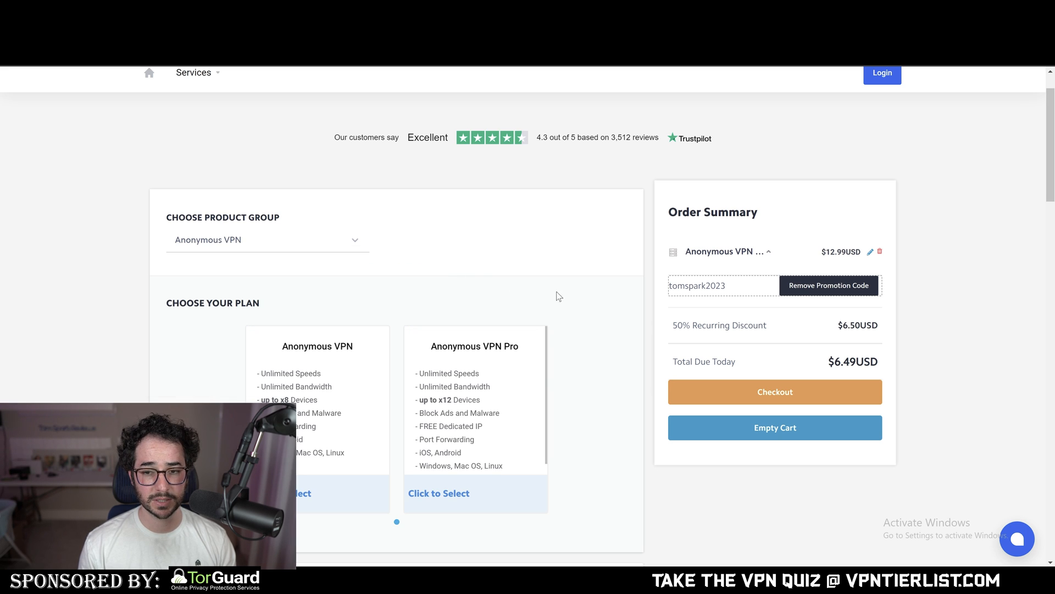
scroll(down, 3)
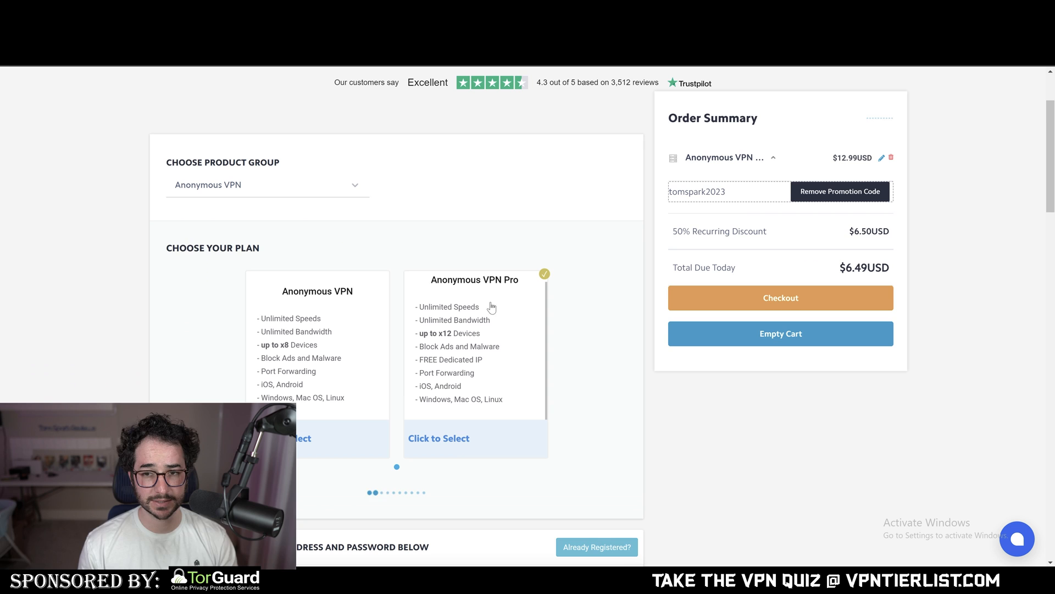
click(438, 438)
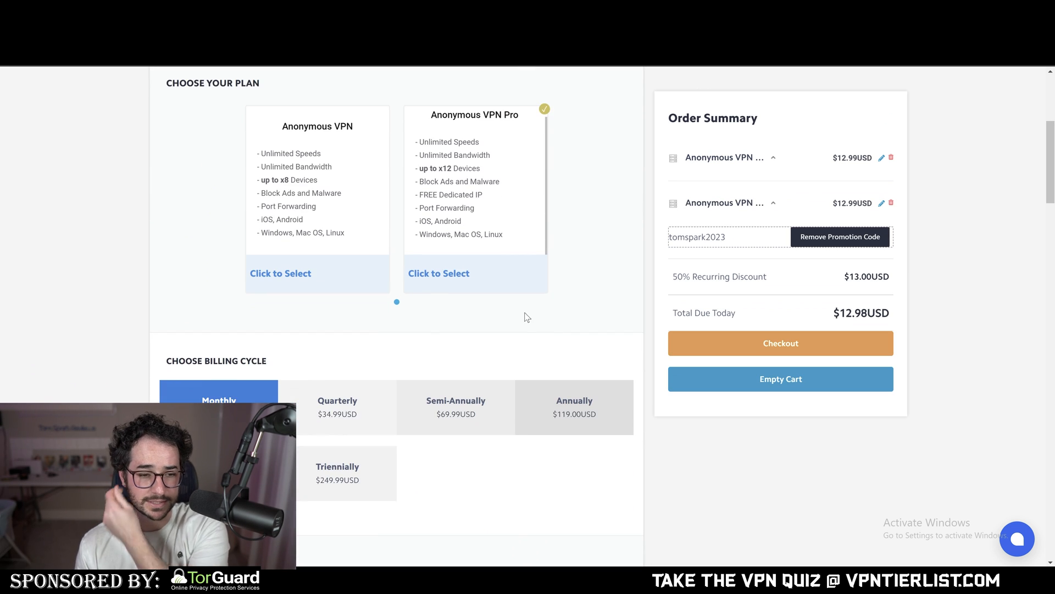
scroll(down, 3)
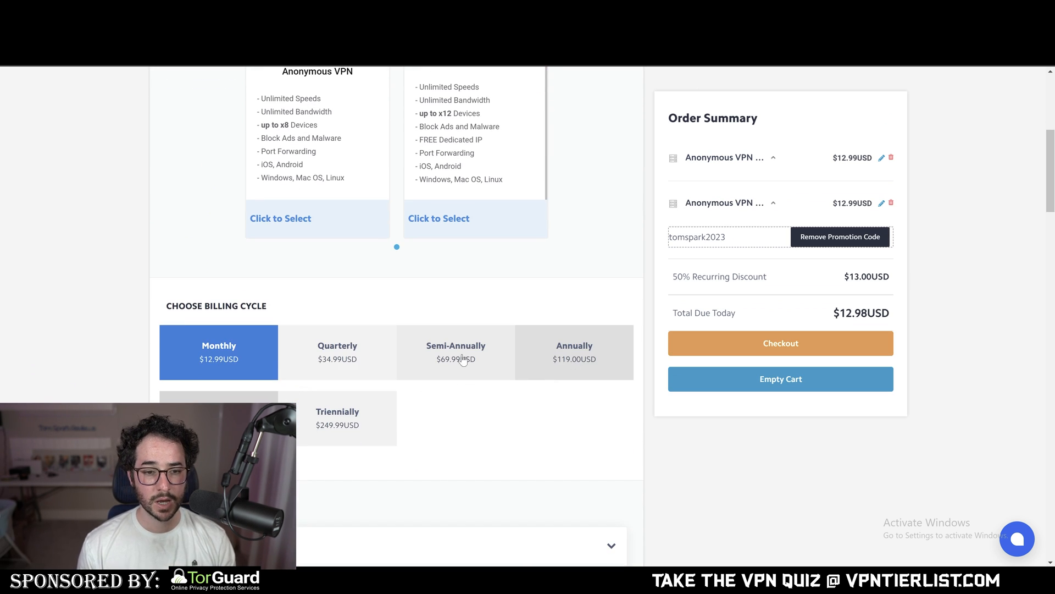
mouse_move(598, 367)
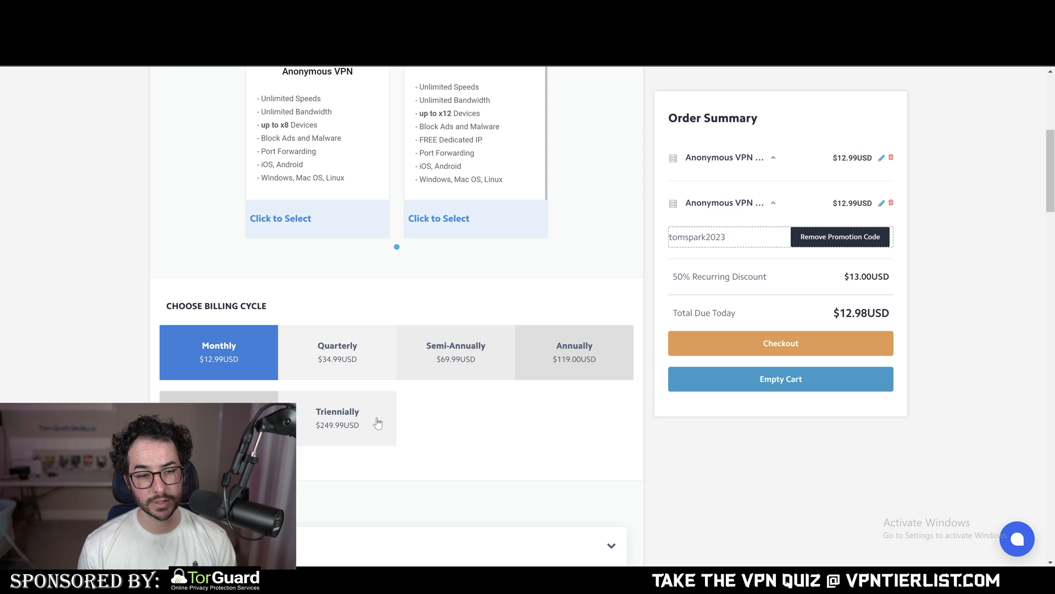
mouse_move(686, 386)
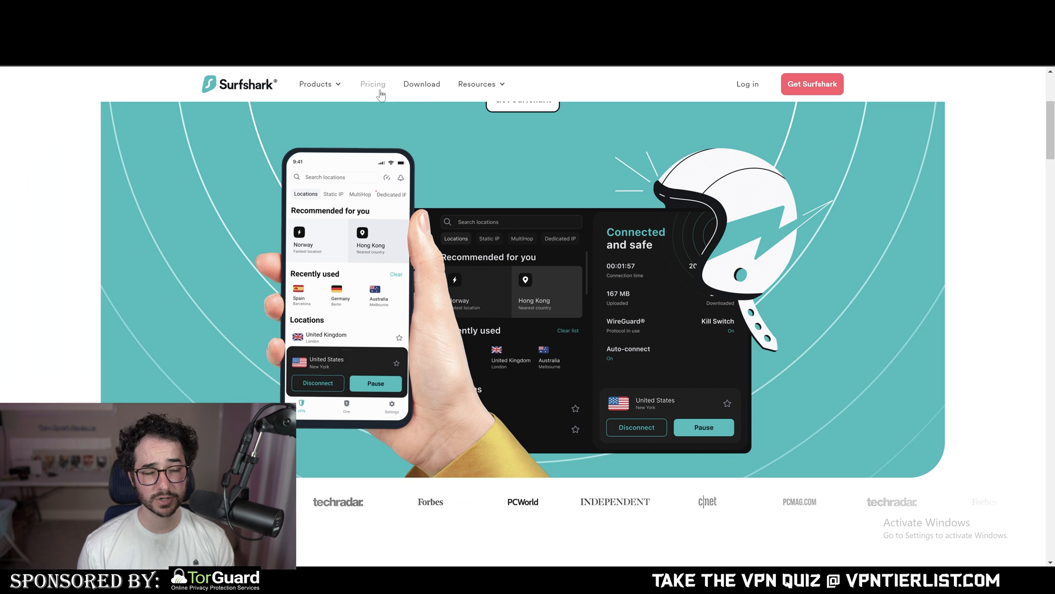
Step: View Surfshark's Pricing page comparing Starter, One and One+ plans down to the $3.75/mo Dedicated IP offer
click(373, 83)
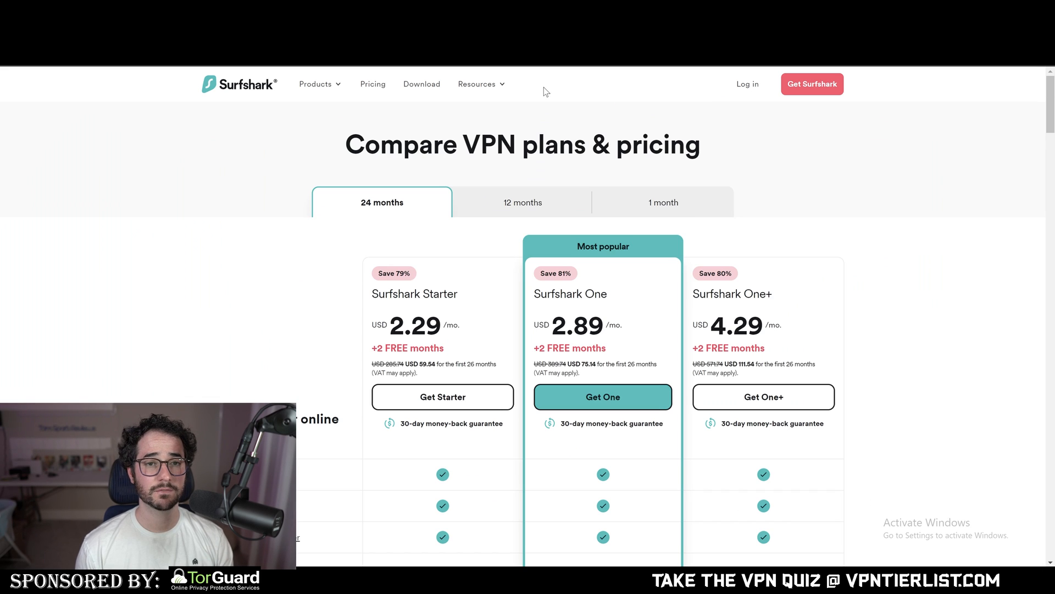
scroll(down, 3)
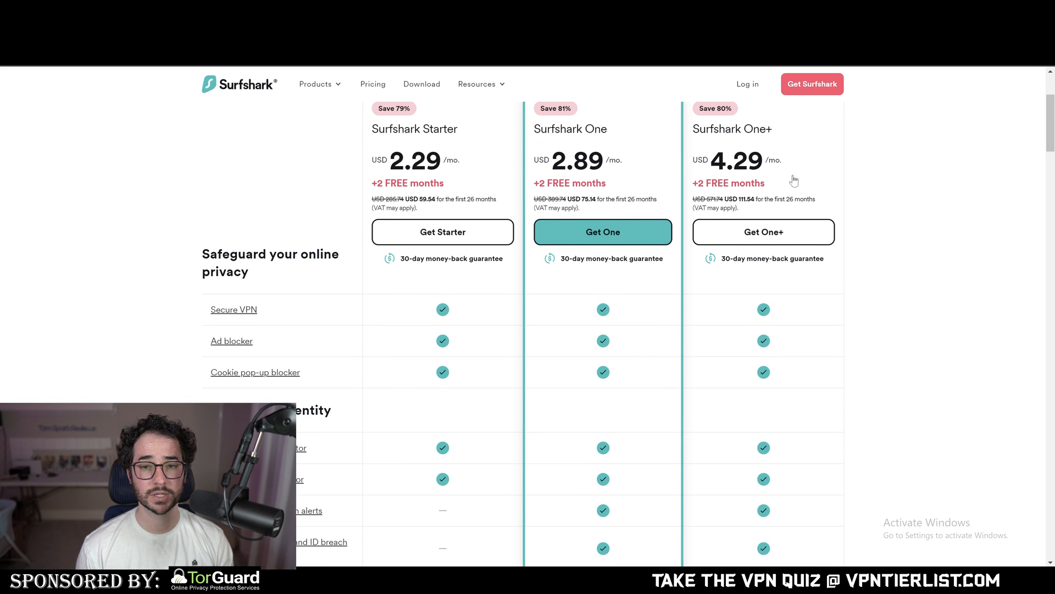
mouse_move(826, 148)
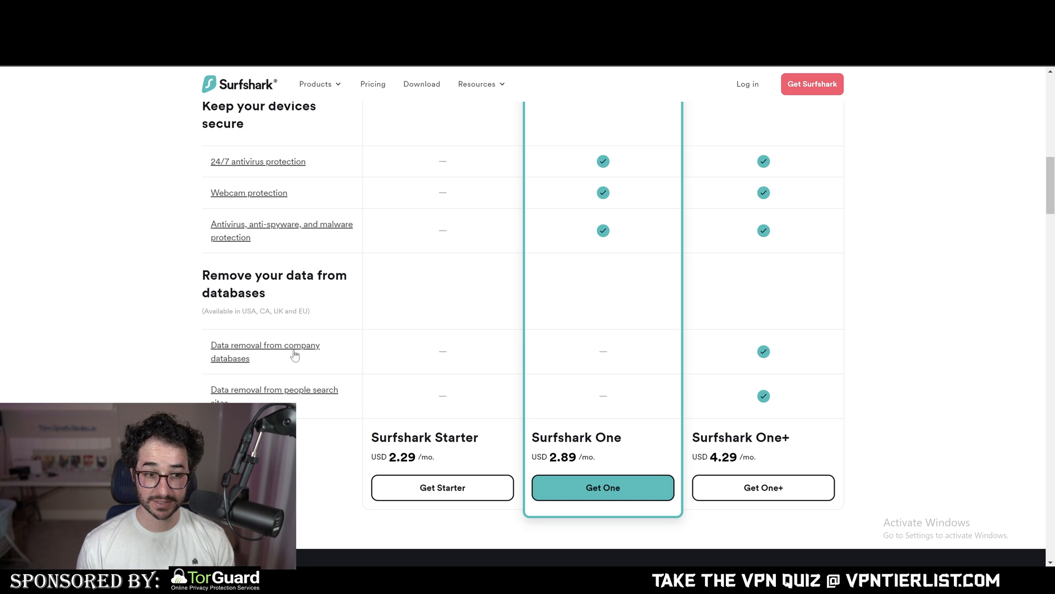
mouse_move(916, 340)
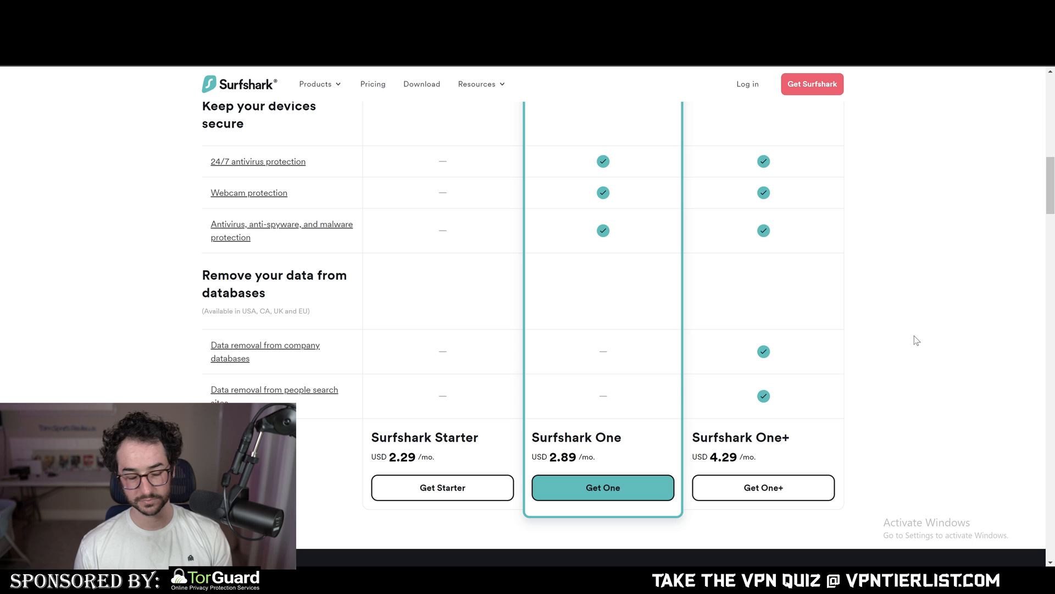
mouse_move(439, 412)
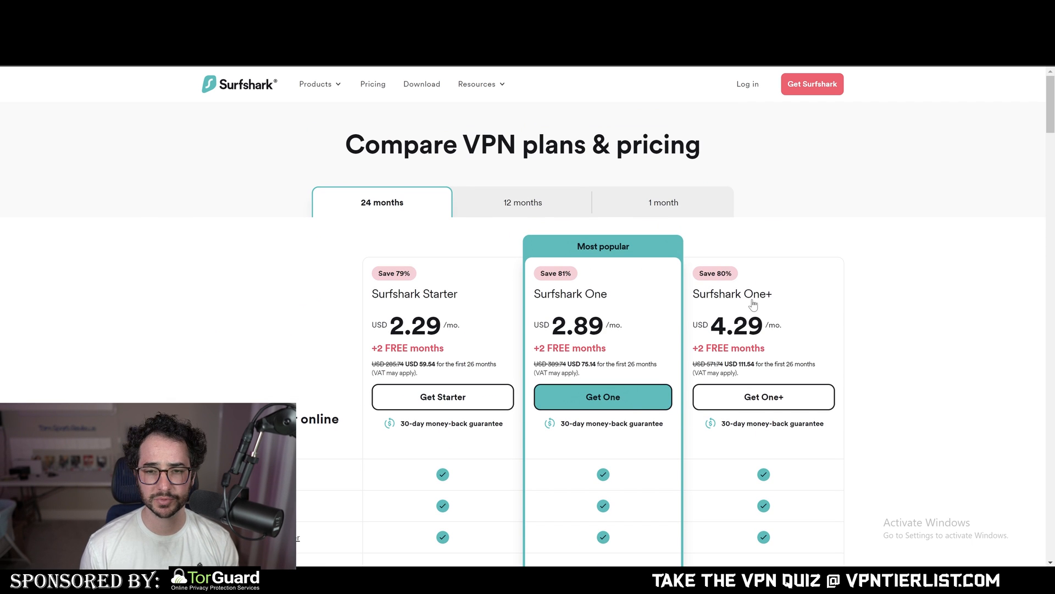
scroll(down, 3)
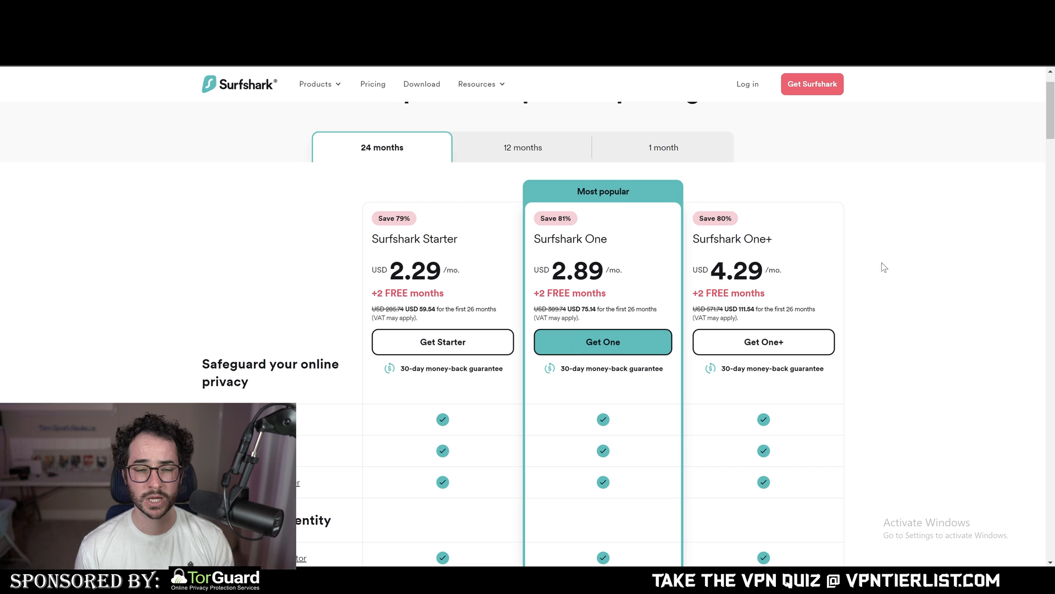
scroll(down, 3)
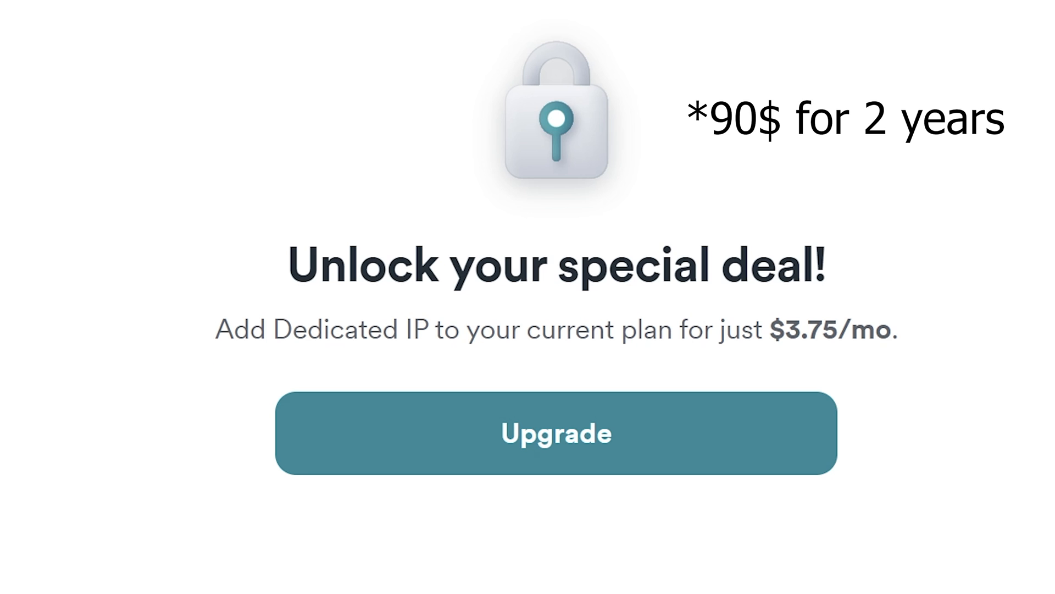
click(556, 433)
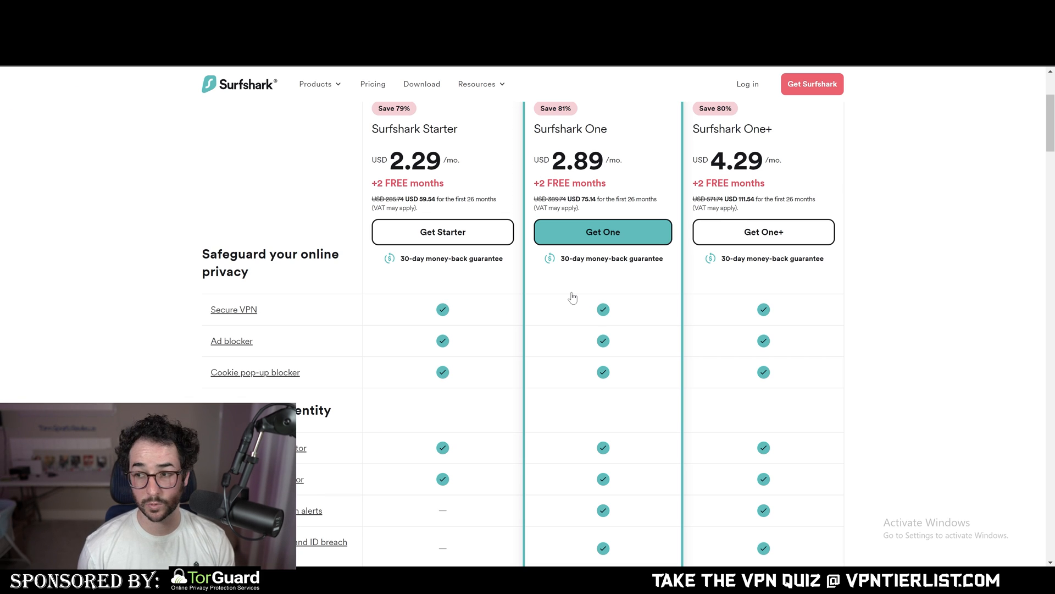
scroll(down, 3)
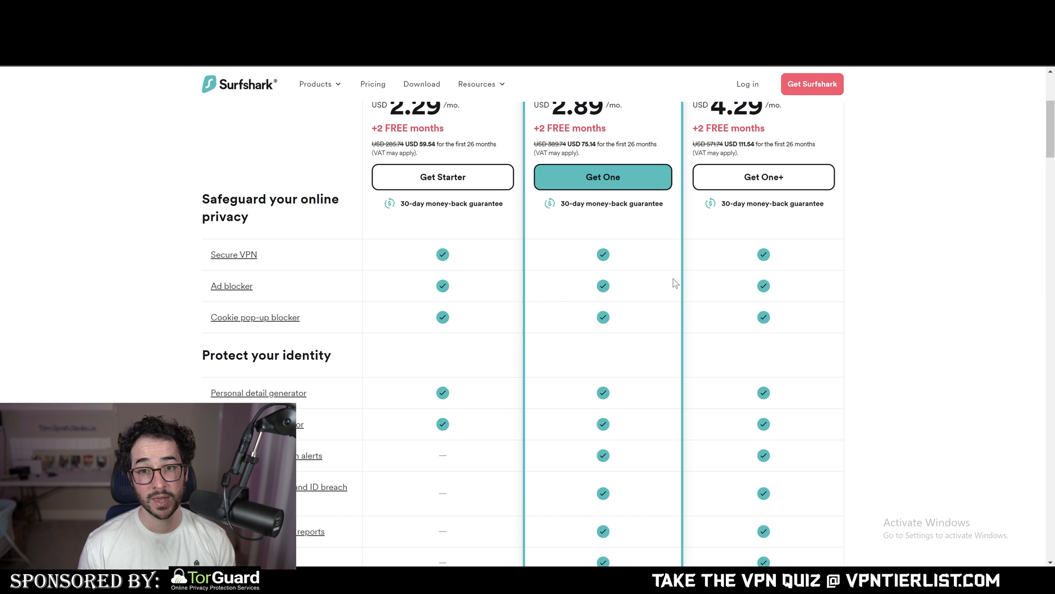
scroll(down, 3)
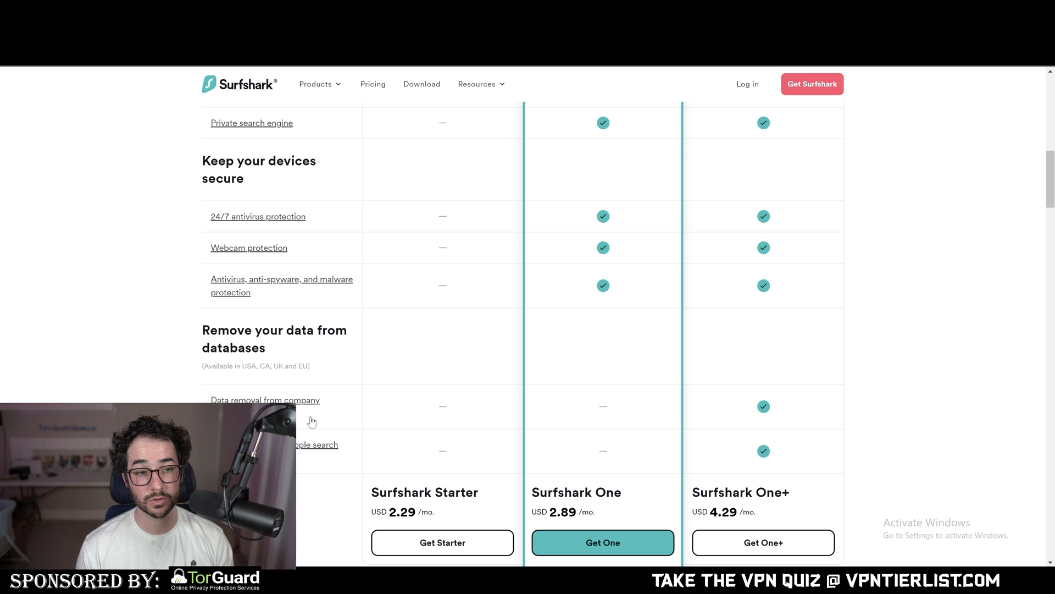
scroll(down, 3)
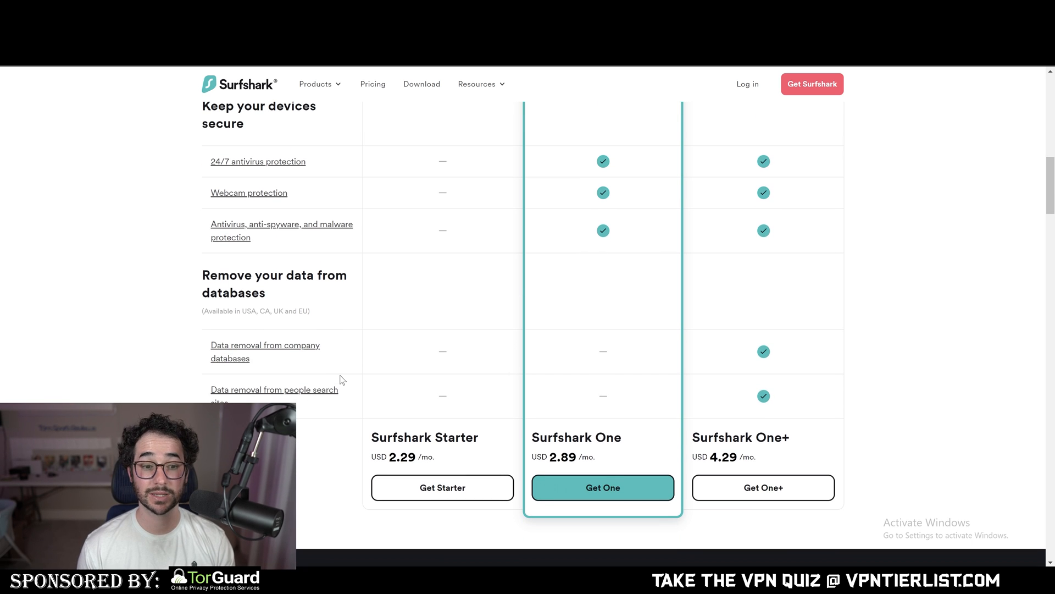
scroll(up, 3)
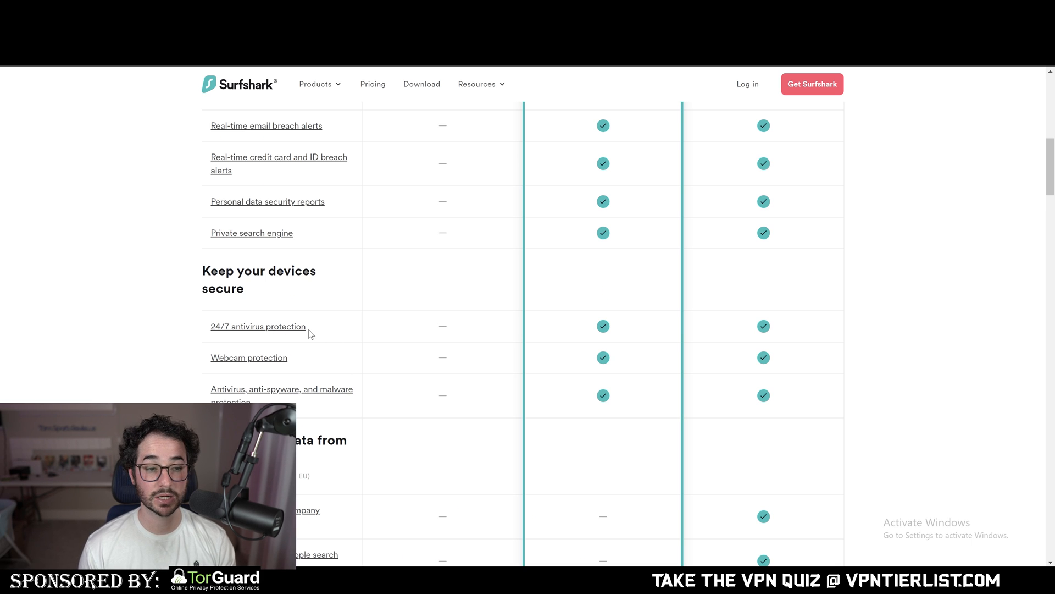
mouse_move(414, 310)
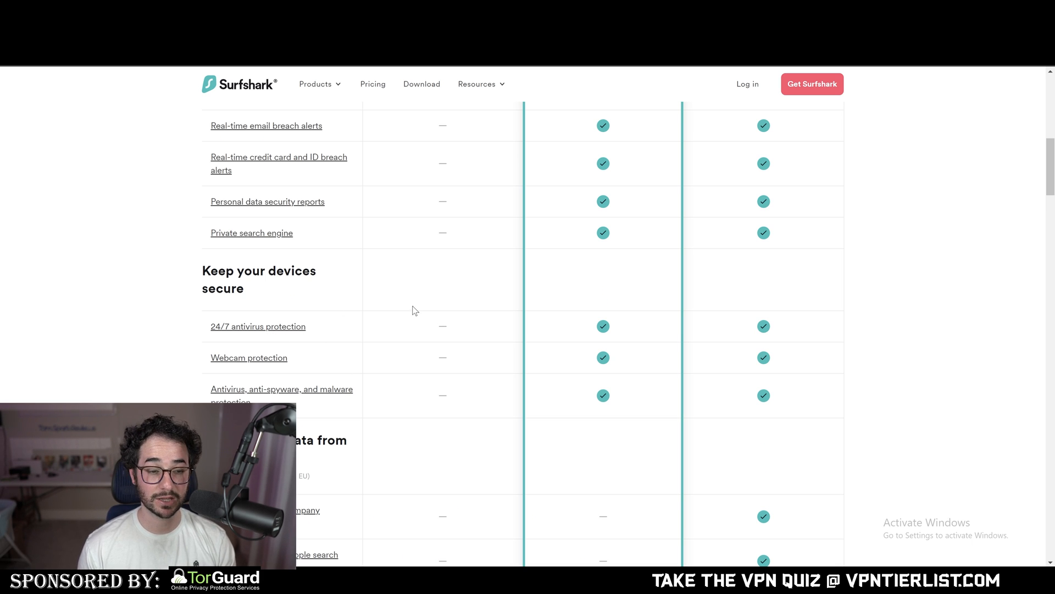
scroll(up, 3)
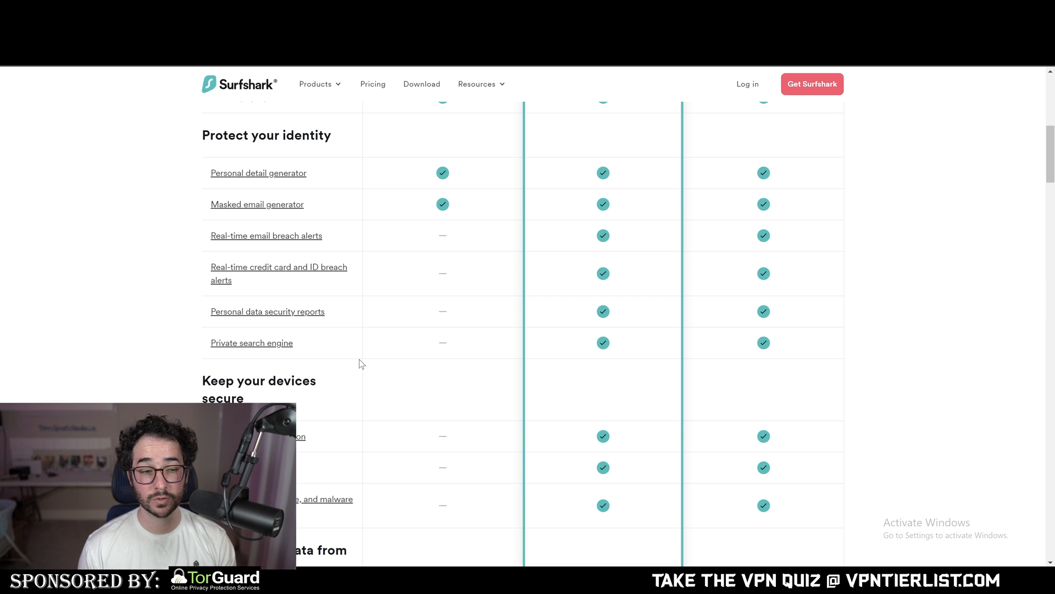
scroll(up, 3)
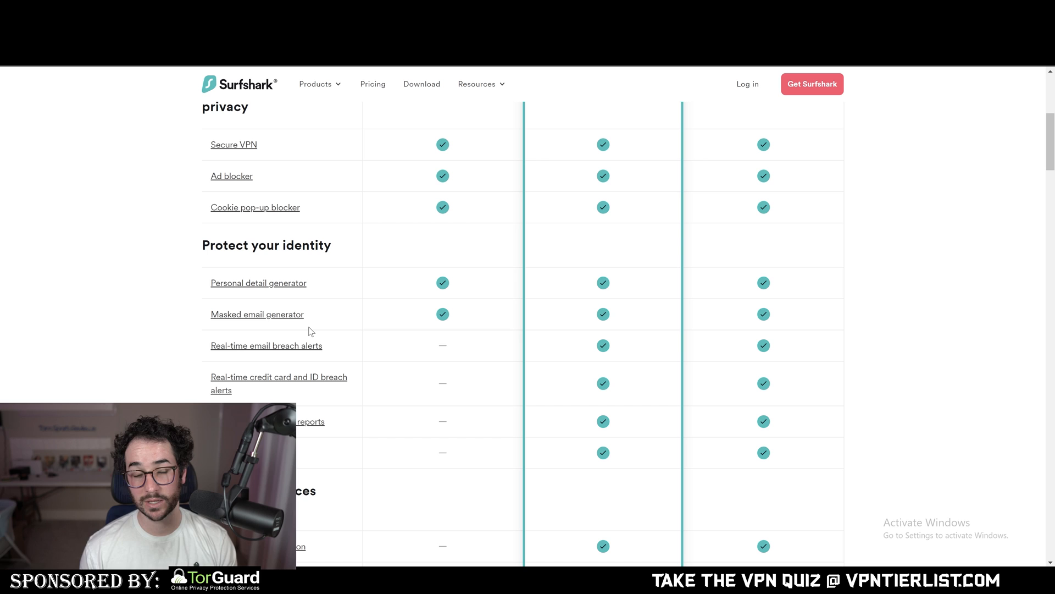
scroll(up, 3)
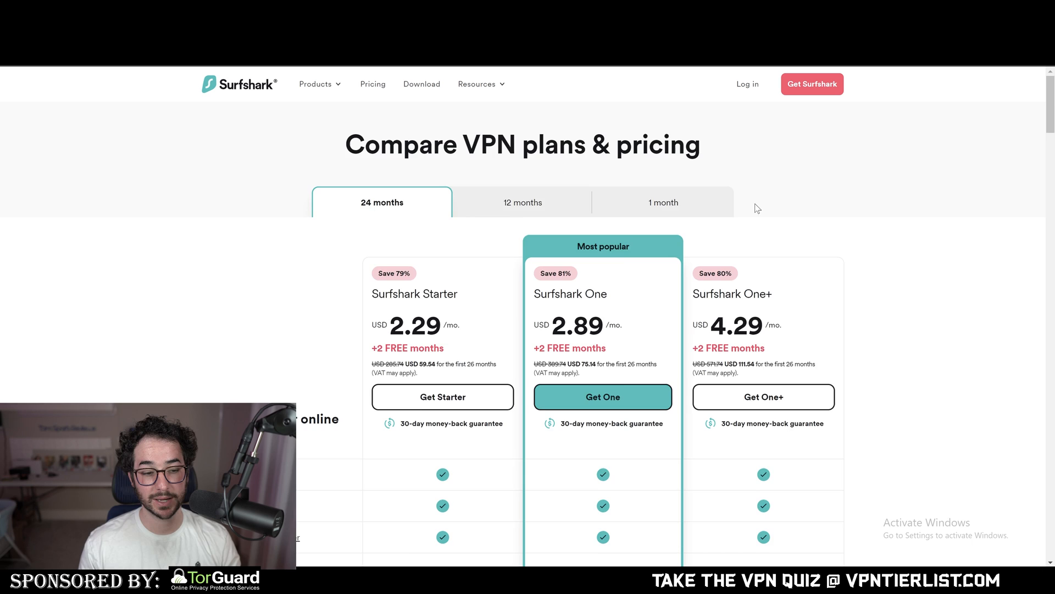
scroll(down, 3)
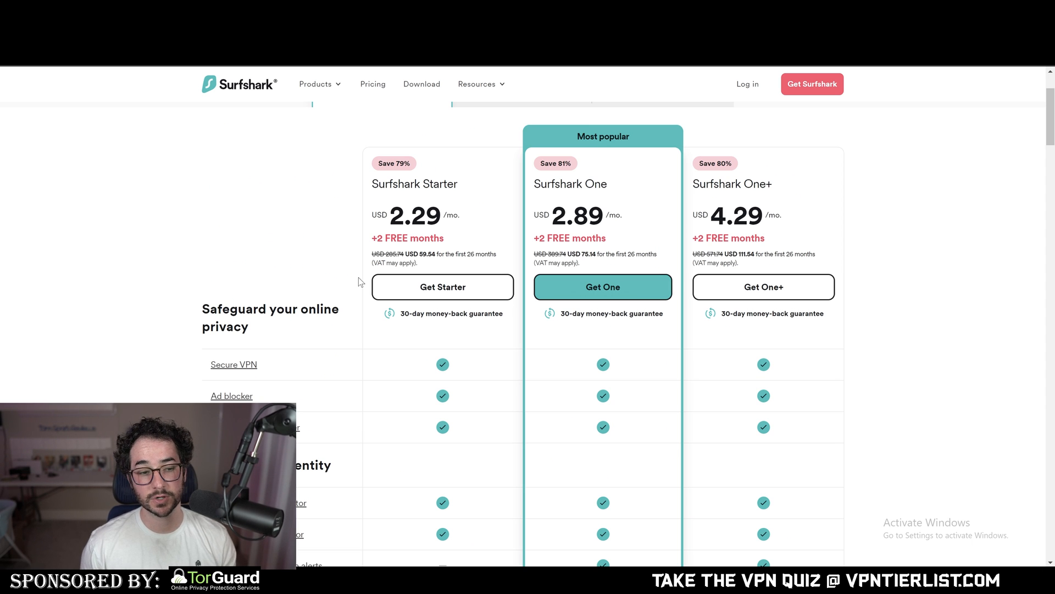
mouse_move(706, 145)
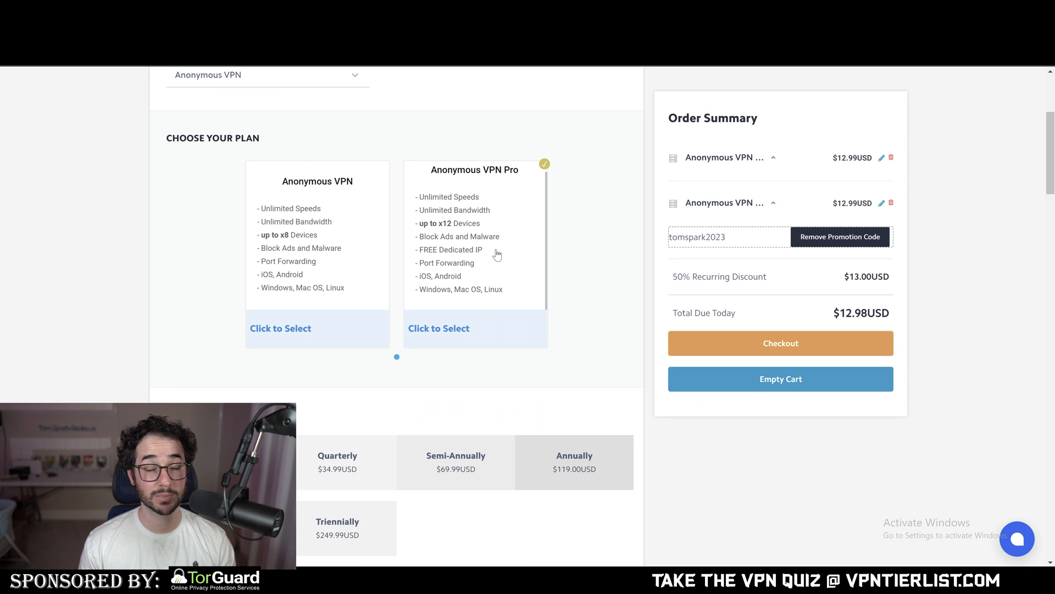
mouse_move(481, 223)
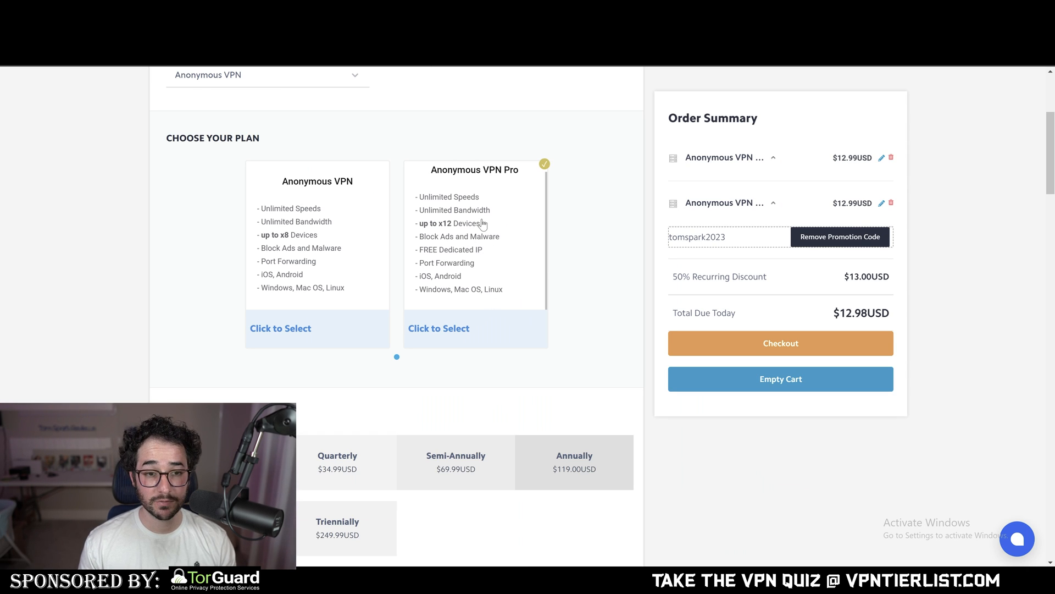
mouse_move(535, 223)
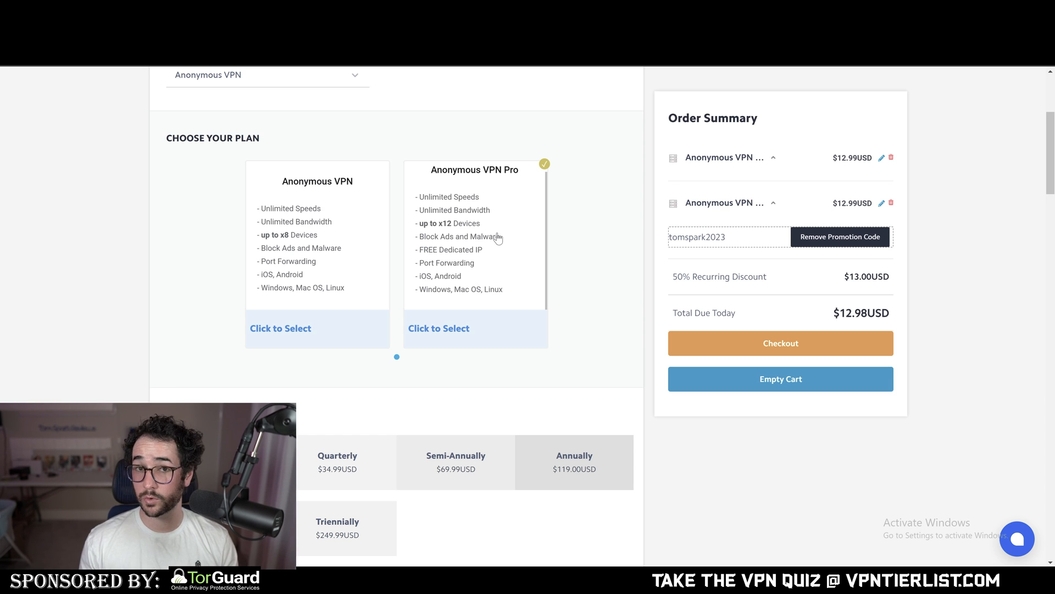
mouse_move(508, 223)
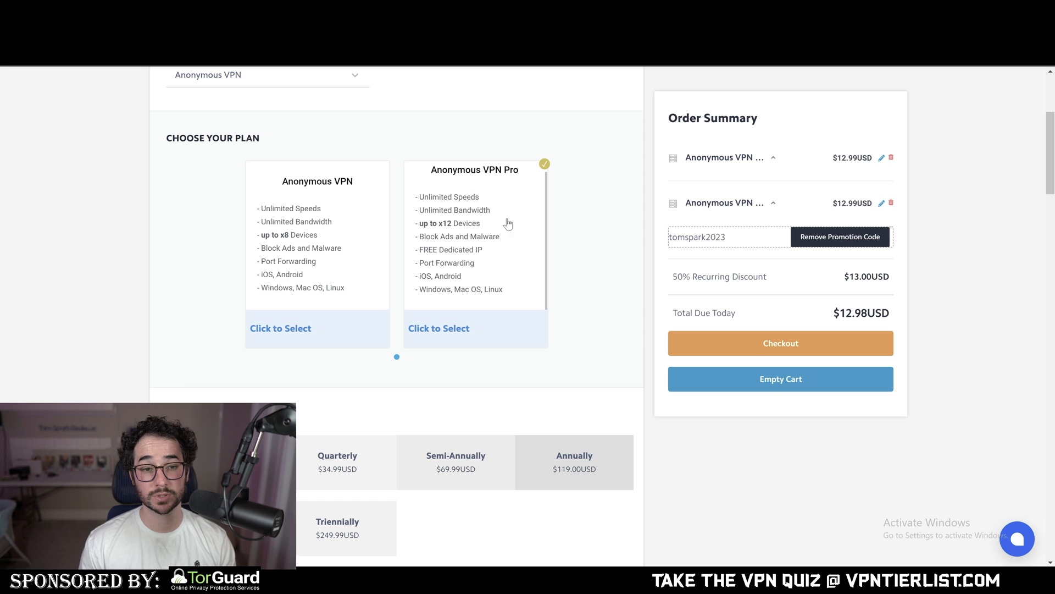
mouse_move(535, 256)
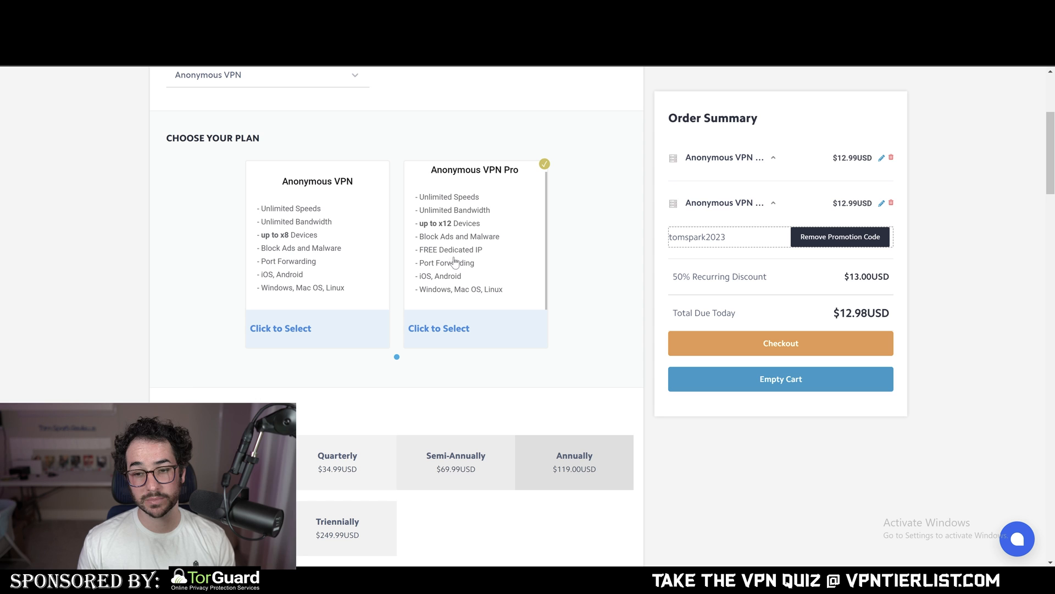
mouse_move(685, 171)
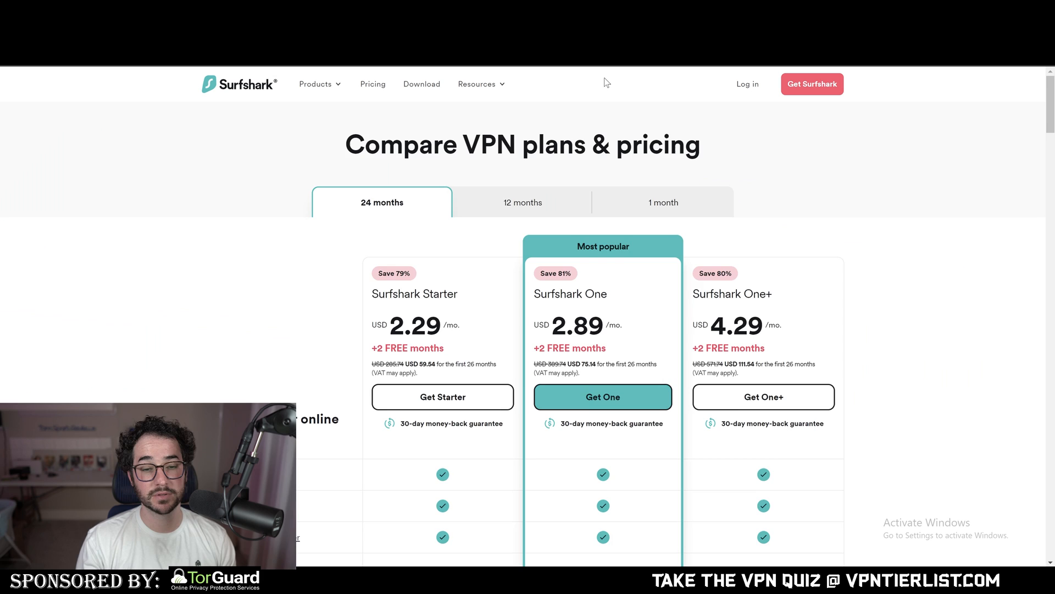
Step: Review TorGuard's Anonymous VPN Pro with free dedicated IP, then return to Surfshark's plans page
scroll(down, 3)
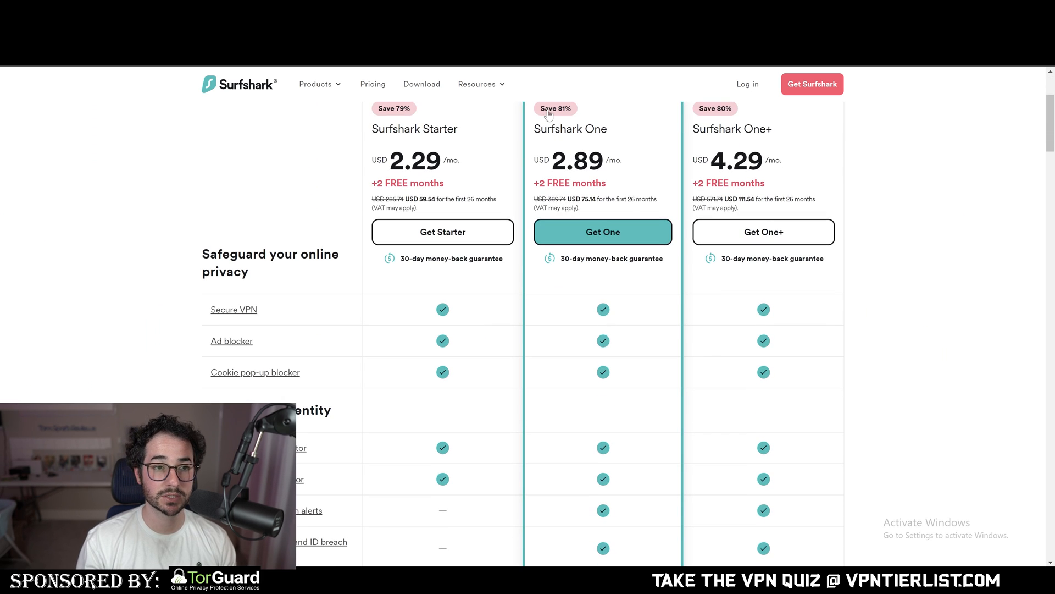
click(602, 232)
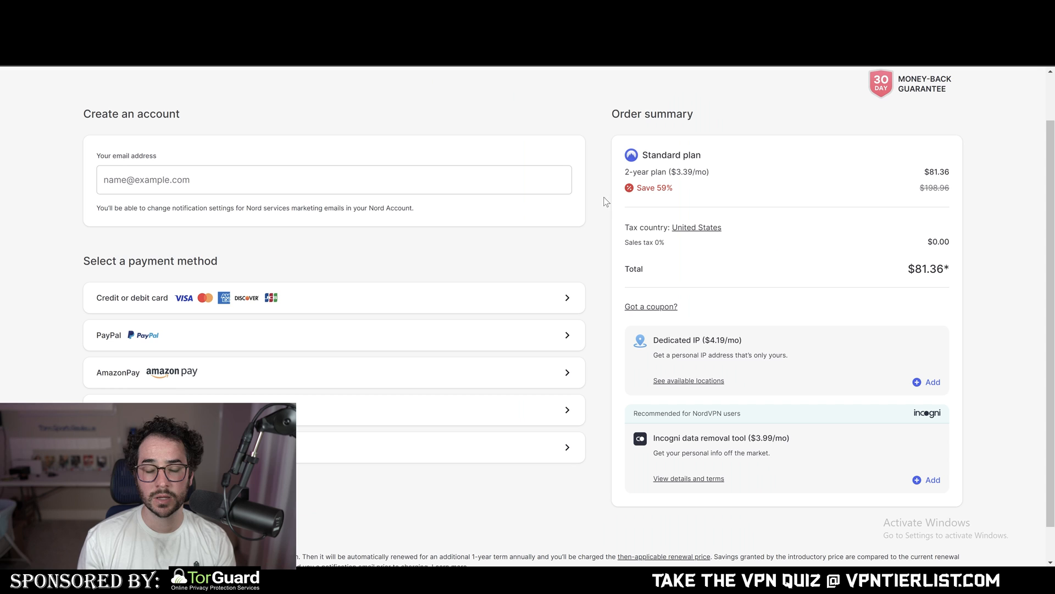
mouse_move(867, 178)
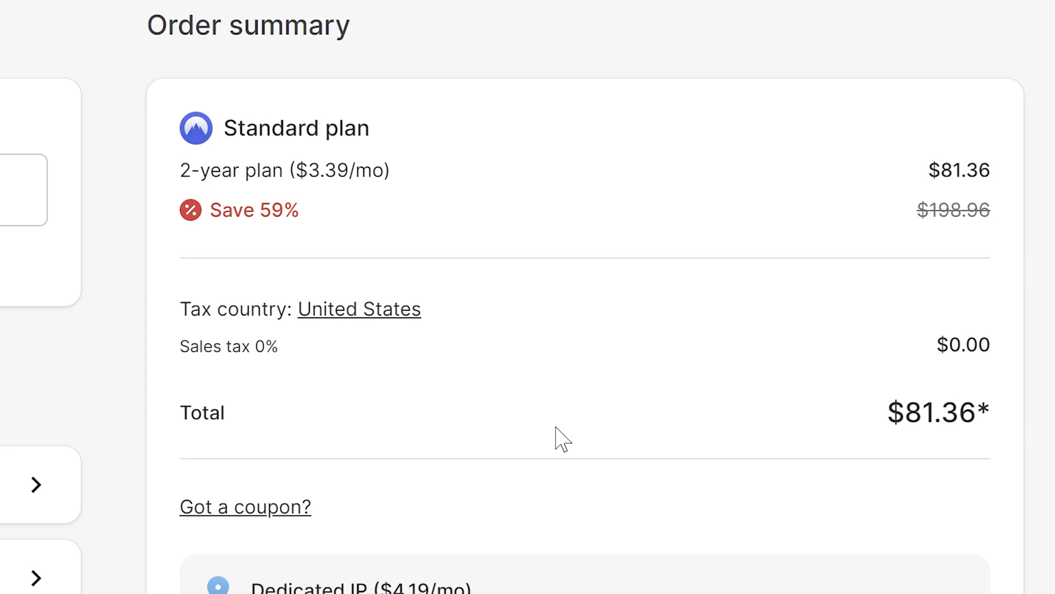
mouse_move(265, 310)
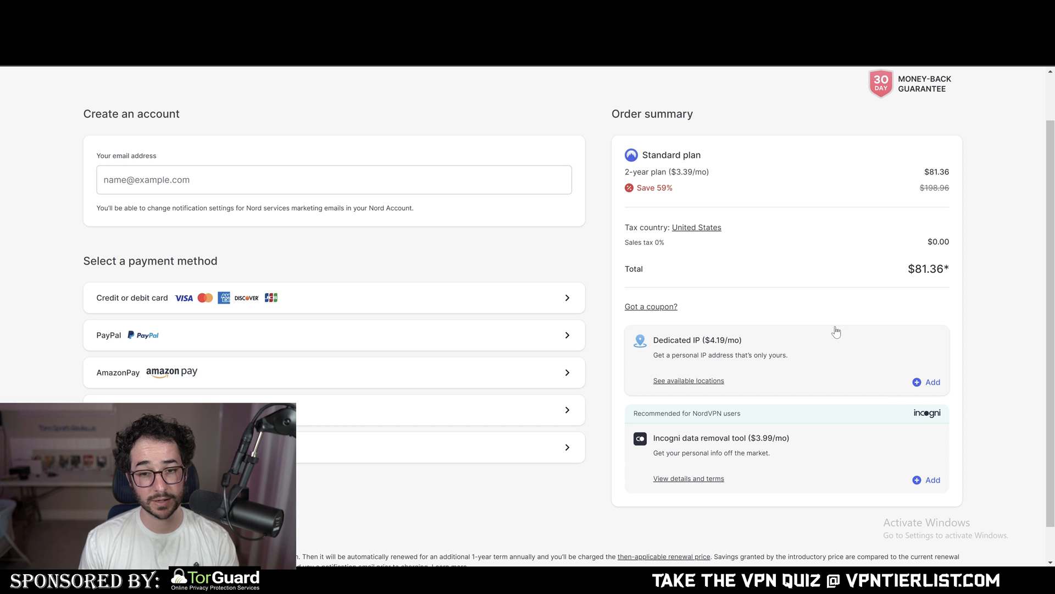
mouse_move(783, 304)
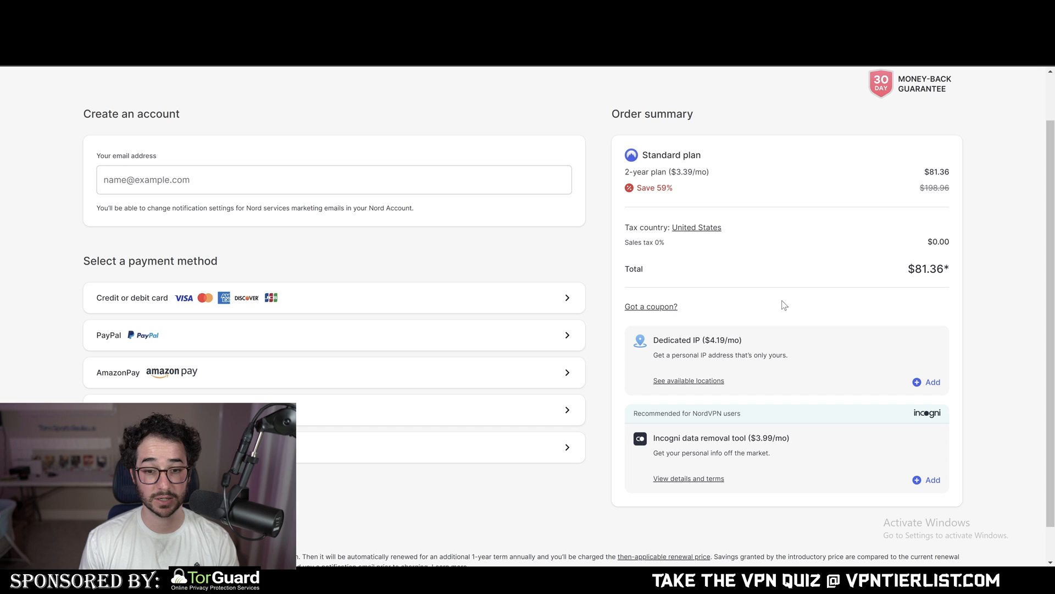
Step: Compare NordVPN's $4.19/mo Dedicated IP add-on with Surfshark's $3.75/mo Dedicated IP upgrade
click(688, 380)
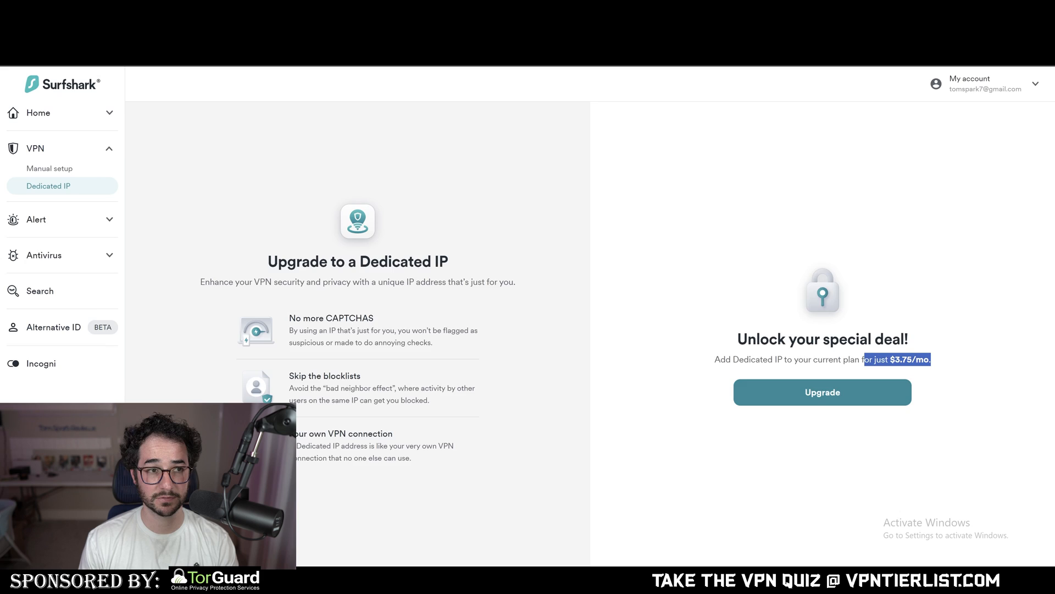
click(822, 391)
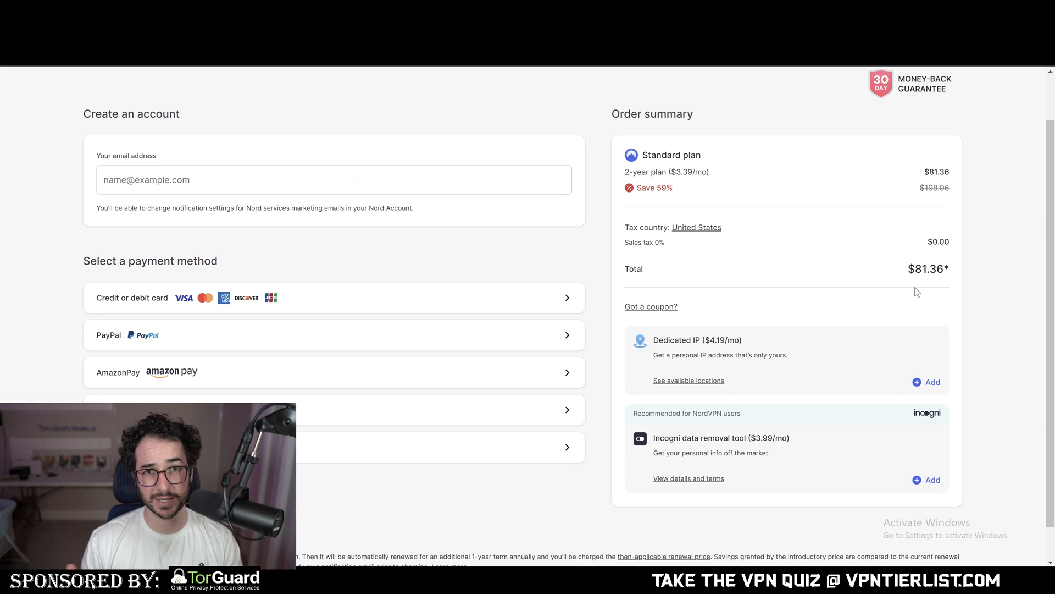
mouse_move(846, 165)
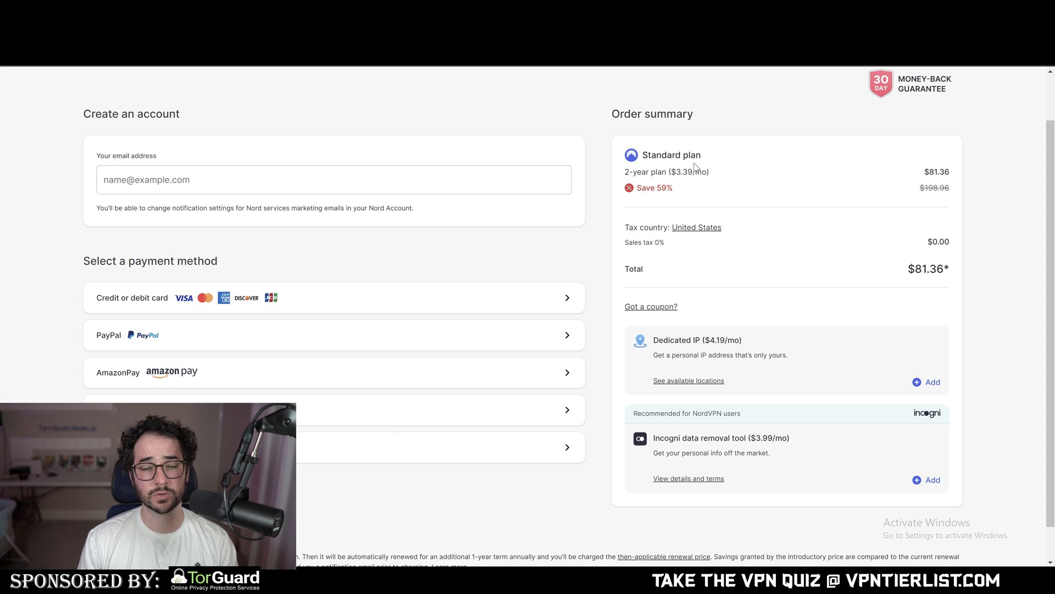
mouse_move(731, 180)
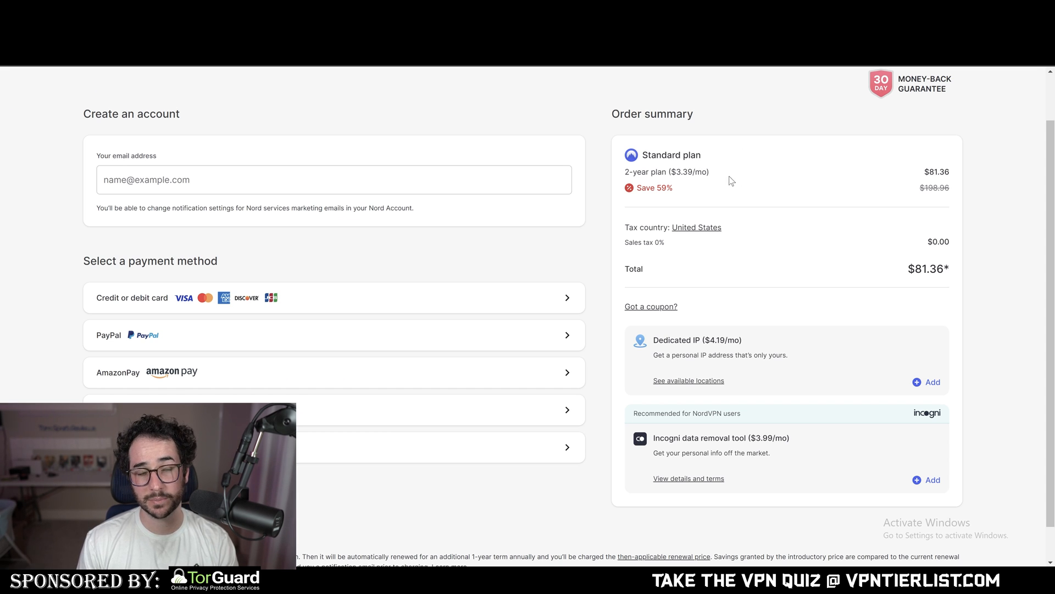
mouse_move(722, 187)
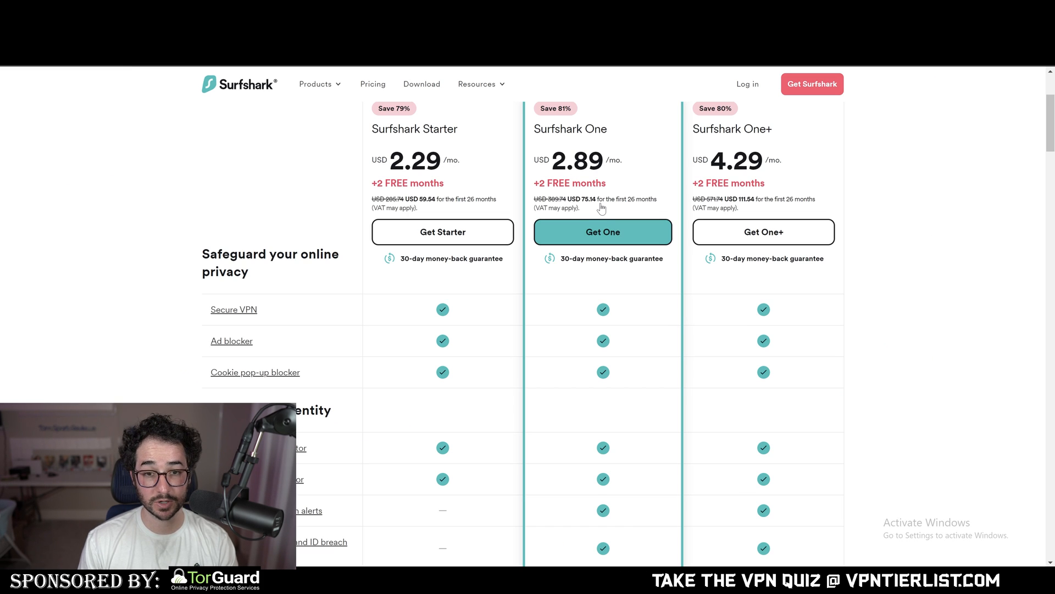
mouse_move(588, 206)
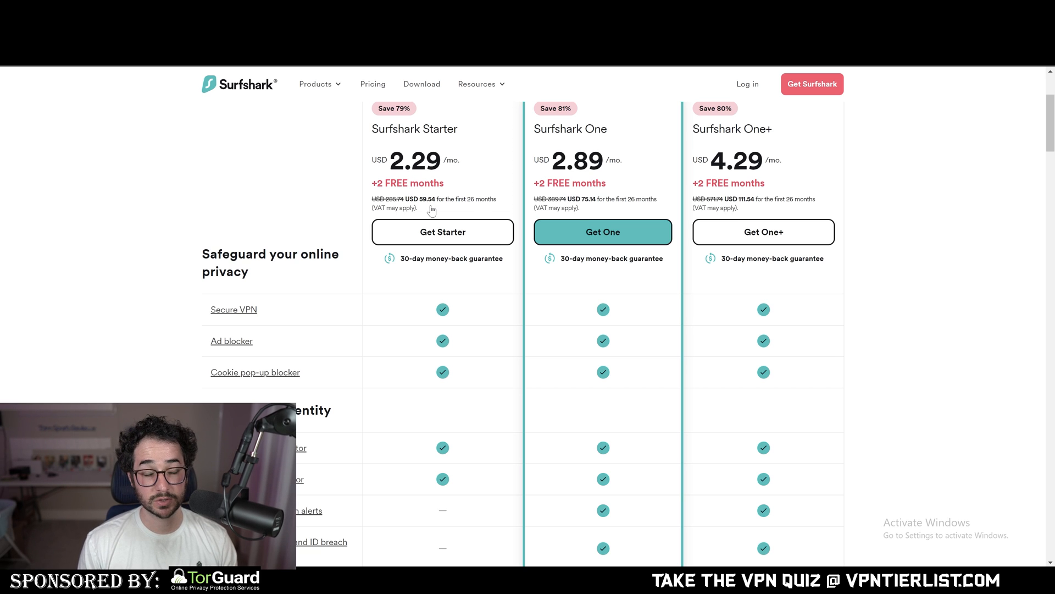
mouse_move(428, 185)
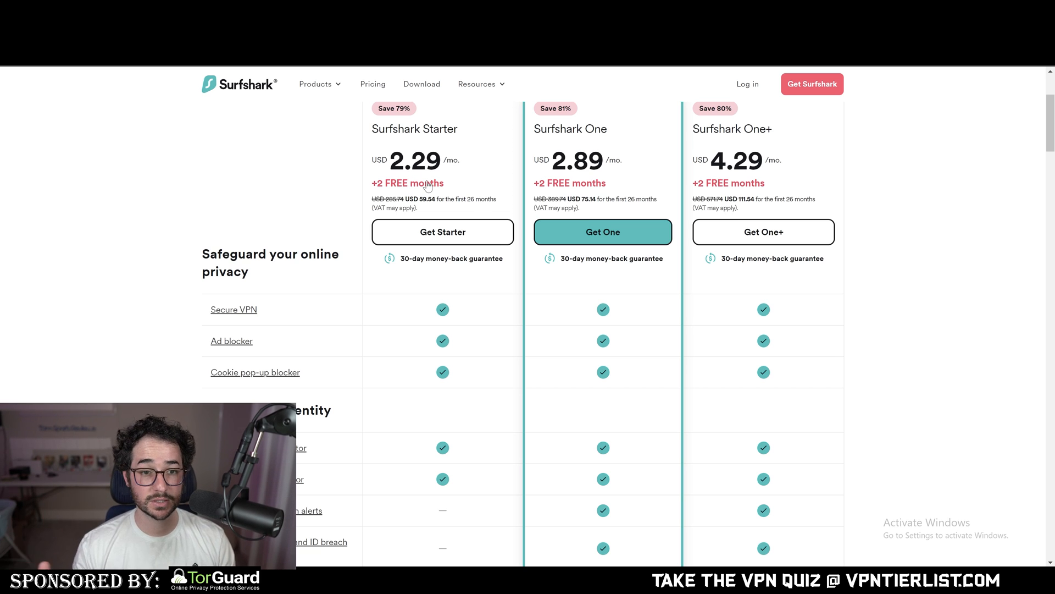
mouse_move(340, 198)
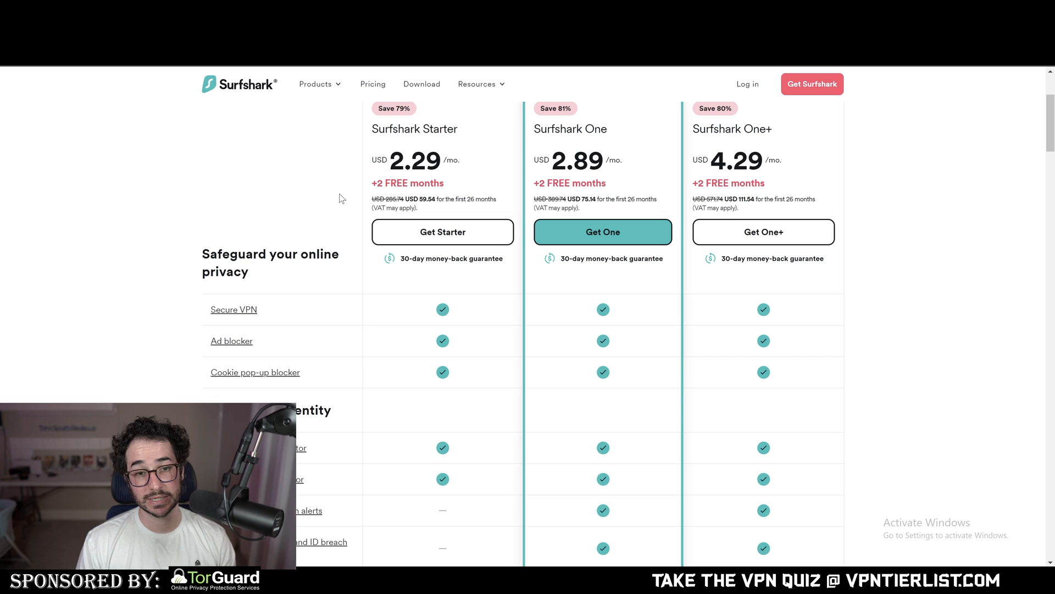
mouse_move(546, 329)
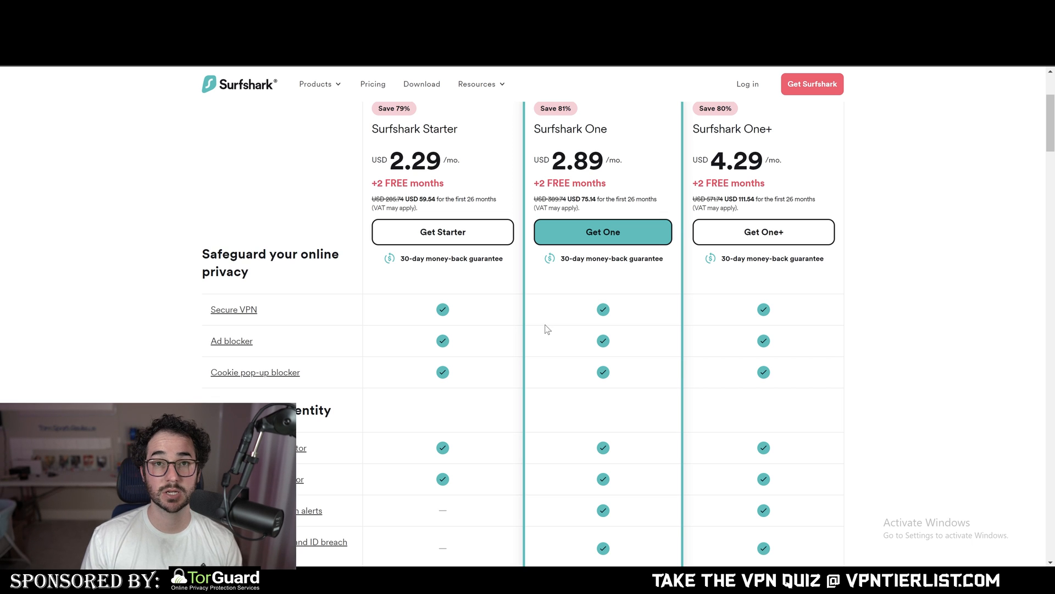